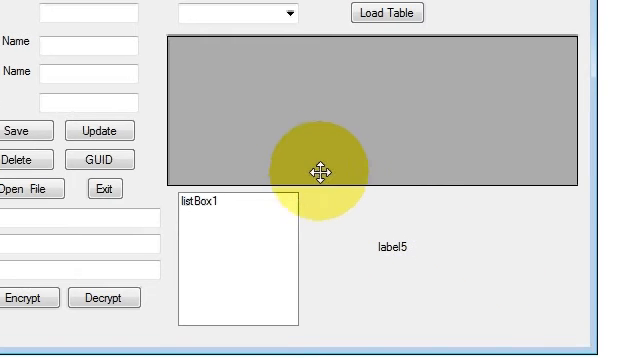
Select and nudge label5 on the Form2 layout before switching to the Form2.h code view.
{"action": "left_click_drag", "start_coordinate": [318, 172], "coordinate": [232, 90]}
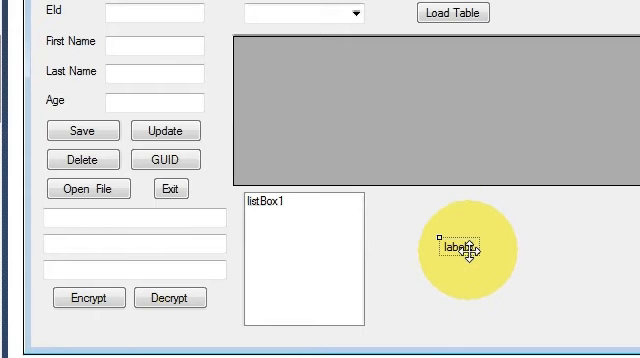
{"action": "left_click_drag", "start_coordinate": [464, 248], "coordinate": [458, 244]}
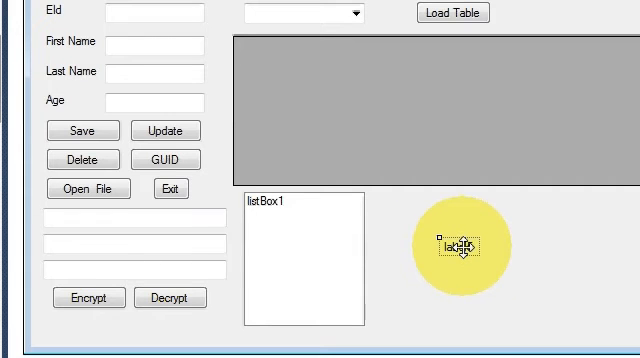
{"action": "left_click_drag", "start_coordinate": [460, 240], "coordinate": [340, 120]}
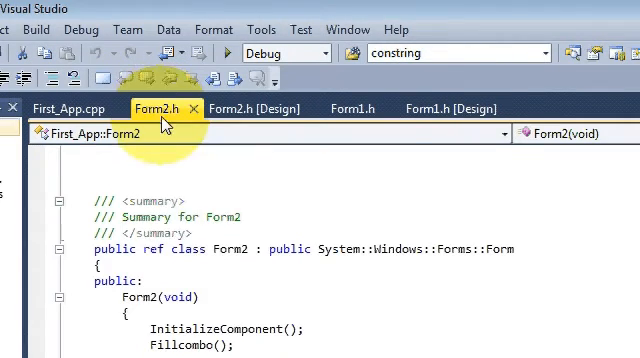
Add DateTime datetime = DateTime::Now; and this->label5->Text = datetime.ToString(); to the Form2 constructor.
{"action": "scroll", "scroll_direction": "down", "scroll_amount": 3}
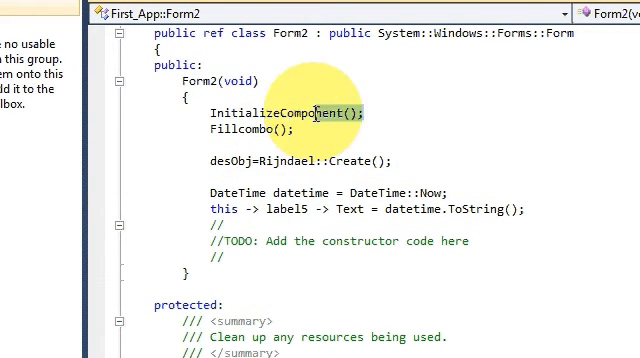
{"action": "double_click", "coordinate": [284, 110]}
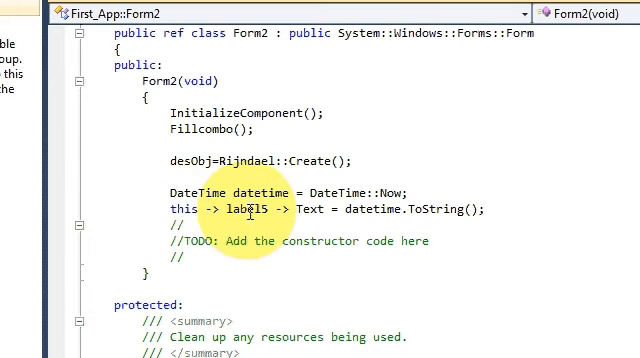
{"action": "double_click", "coordinate": [248, 208]}
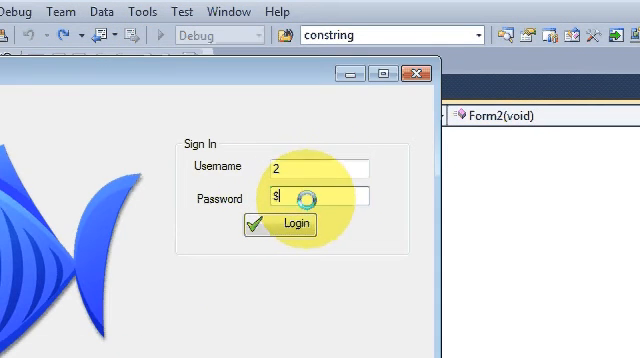
Sign in to the running app and check that label5 on Form2 shows the current date and time.
{"action": "left_click", "coordinate": [296, 204]}
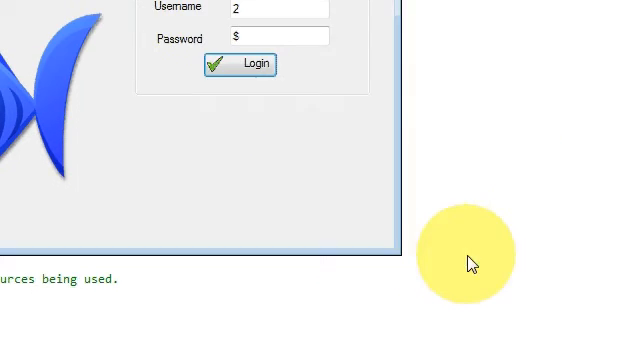
{"action": "left_click", "coordinate": [240, 64]}
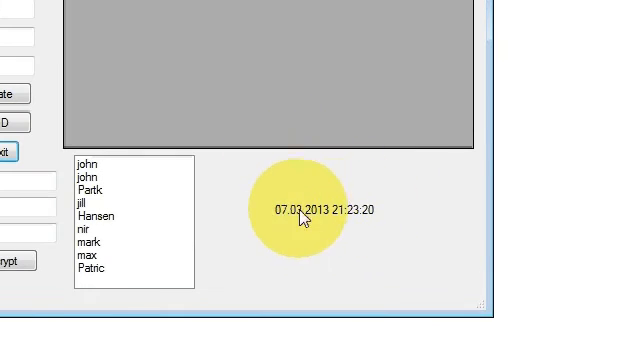
{"action": "mouse_move", "coordinate": [324, 222]}
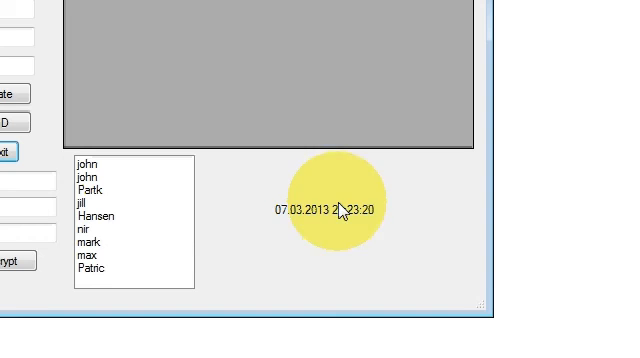
{"action": "mouse_move", "coordinate": [328, 218]}
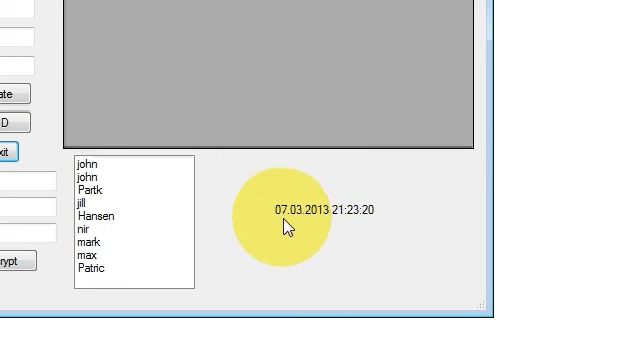
{"action": "mouse_move", "coordinate": [300, 248]}
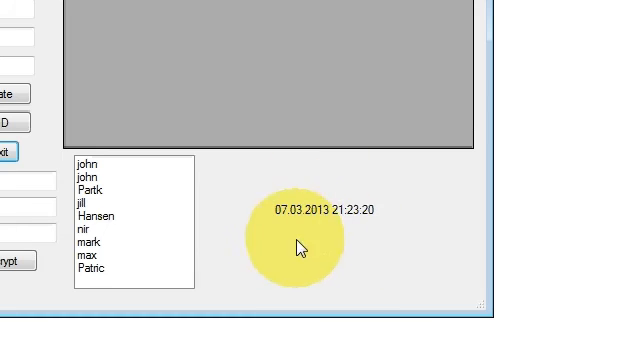
{"action": "mouse_move", "coordinate": [196, 224]}
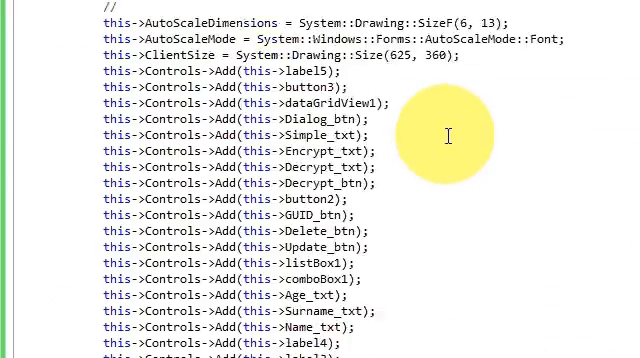
Create label5_Click and set label5's text to DateTime::Now in the handler.
{"action": "scroll", "scroll_direction": "down", "scroll_amount": 3}
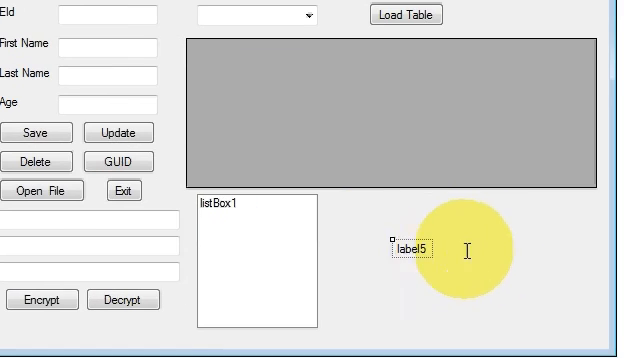
{"action": "double_click", "coordinate": [404, 248]}
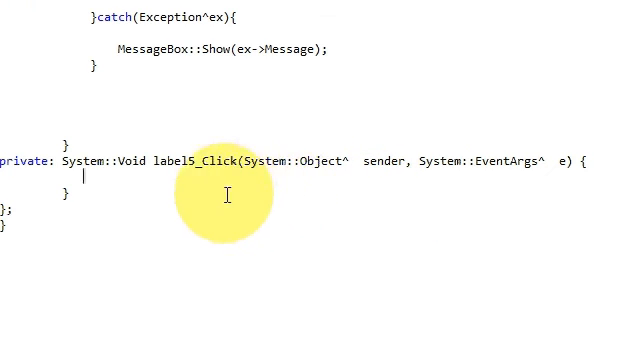
{"action": "type", "text": "DateTime datetime = DateTime::Now;"}
{"action": "type", "text": "this -> label5 -> Text = datetime.ToString();"}
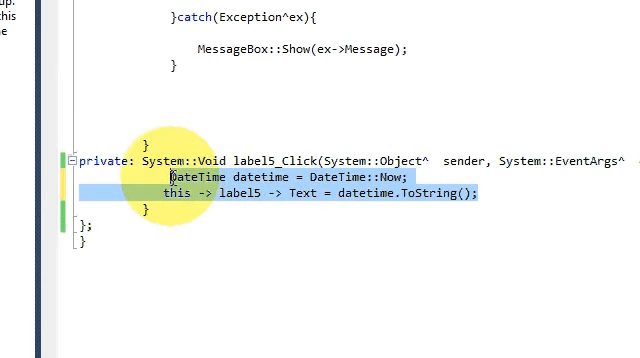
{"action": "left_click", "coordinate": [464, 190]}
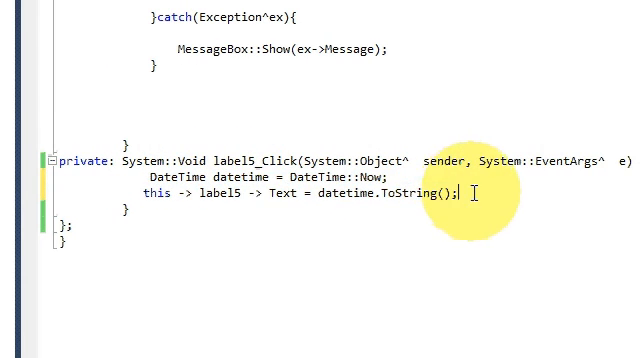